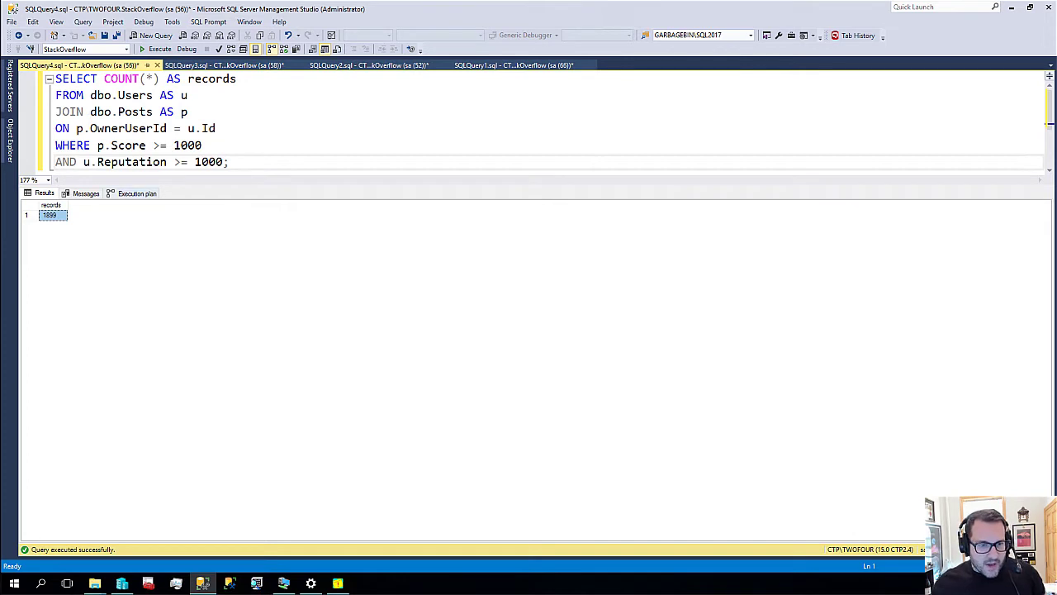
Show the execution plan for the 1,889-record high-score posts count query, with its Missing Index hint
left_click(136, 192)
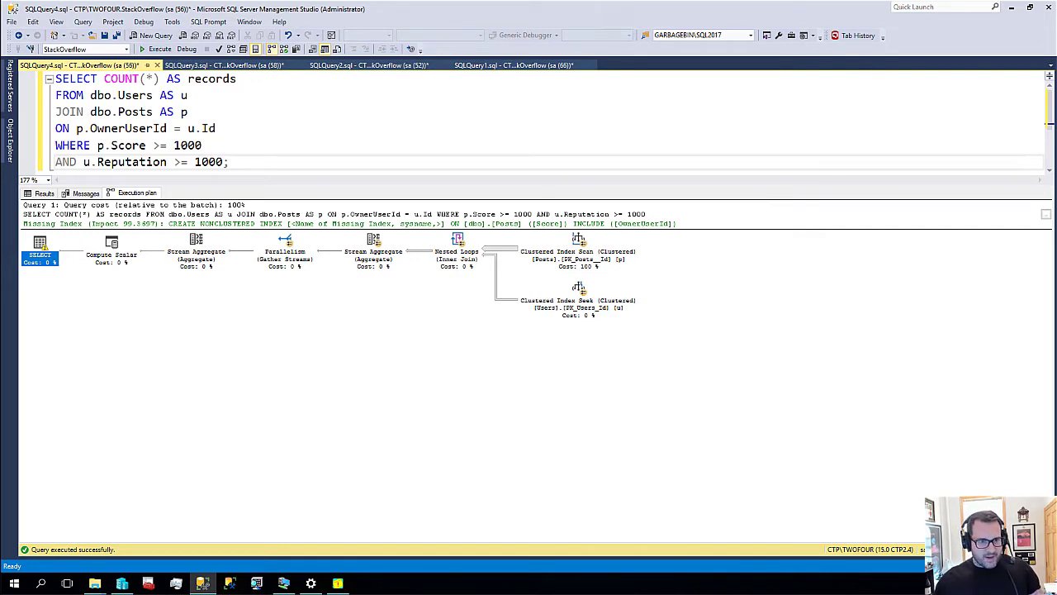
Select OwnerUserId in the join, then switch to the SQLQuery3.sql missing-index DMV script
double_click(127, 128)
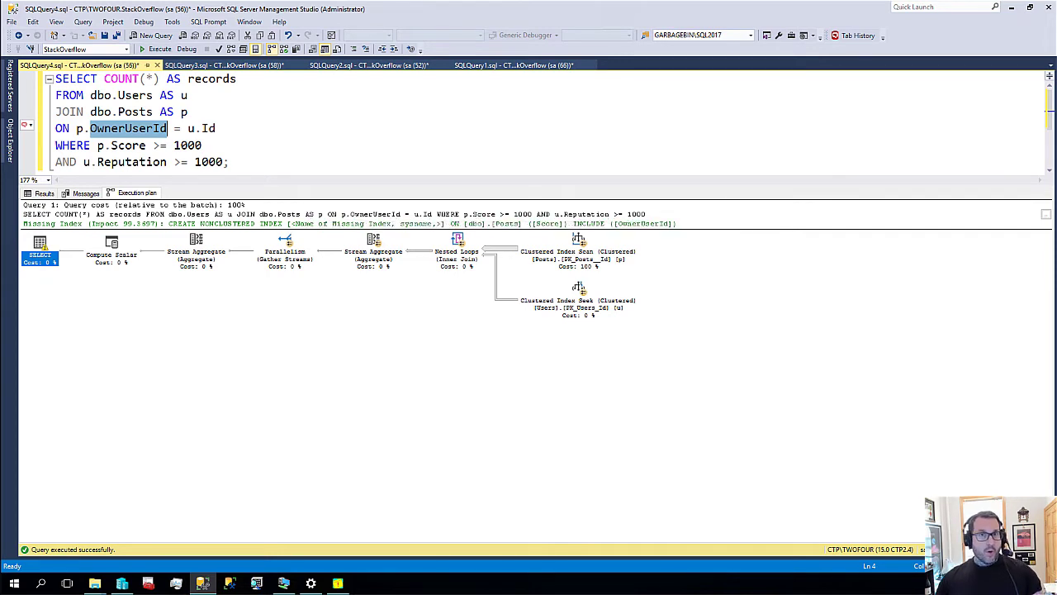
mouse_move(223, 66)
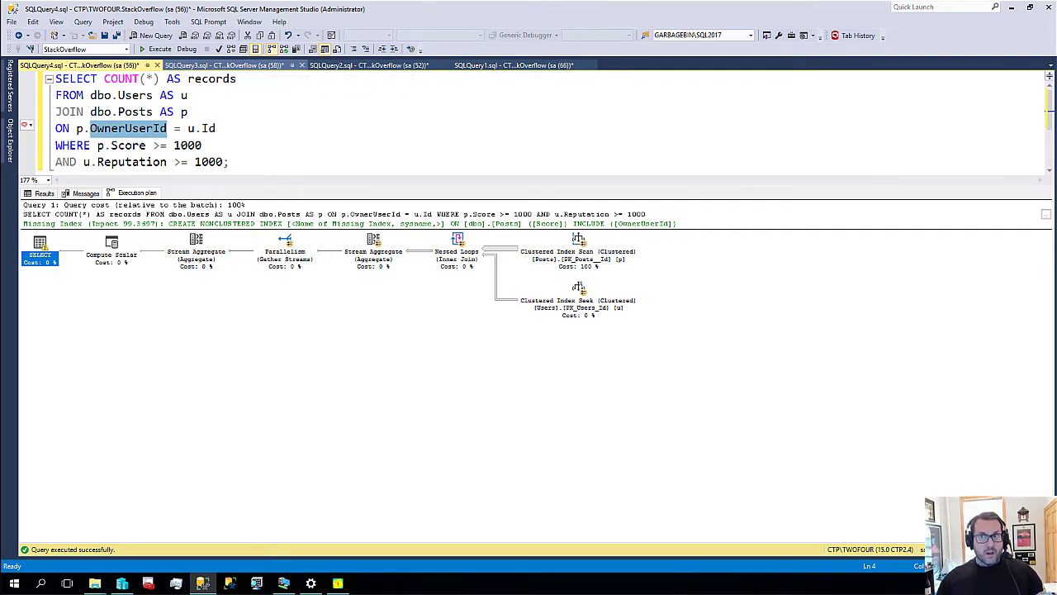
left_click(223, 65)
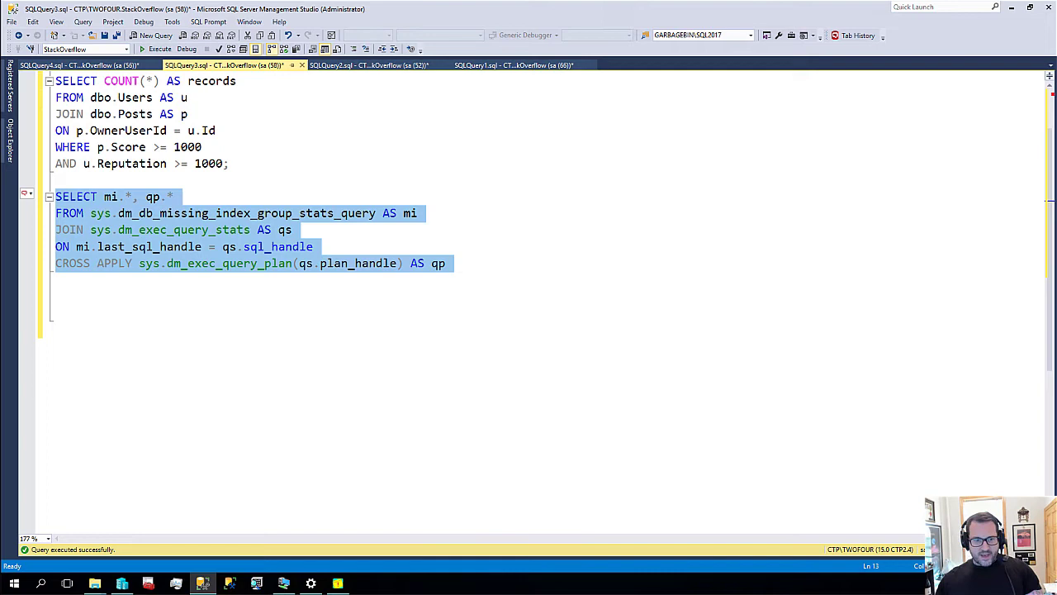
Run the missing-index DMV query, returning one row with hashes, impact stats and query plan
left_click(159, 49)
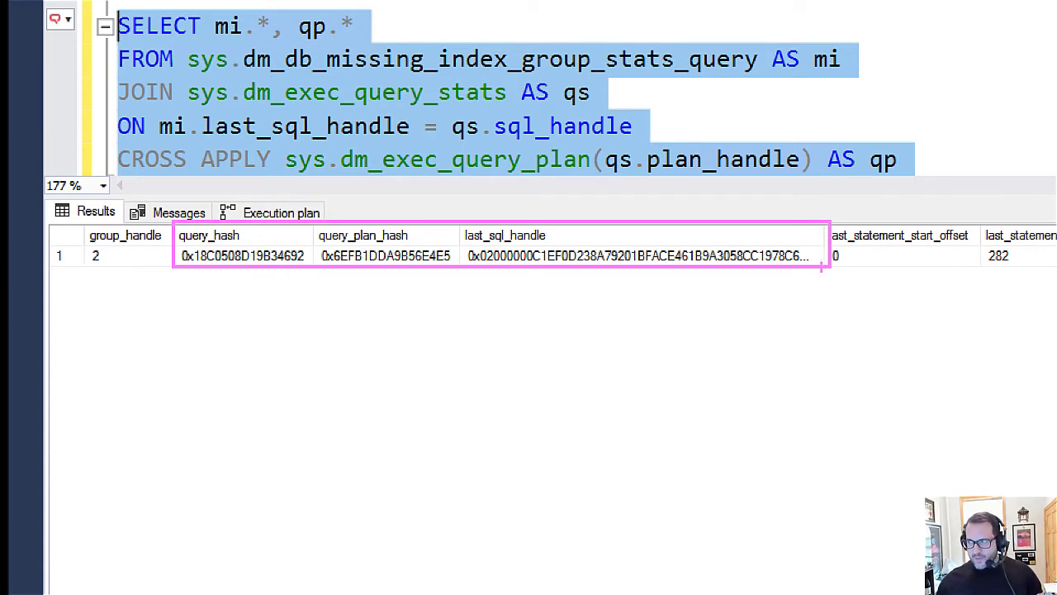
mouse_move(818, 272)
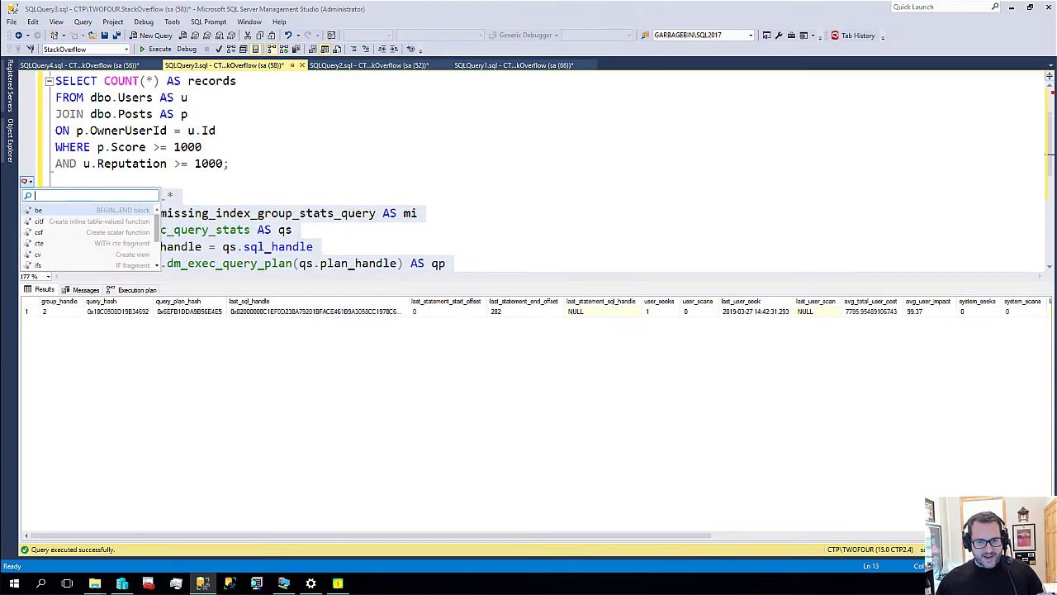
key("Escape")
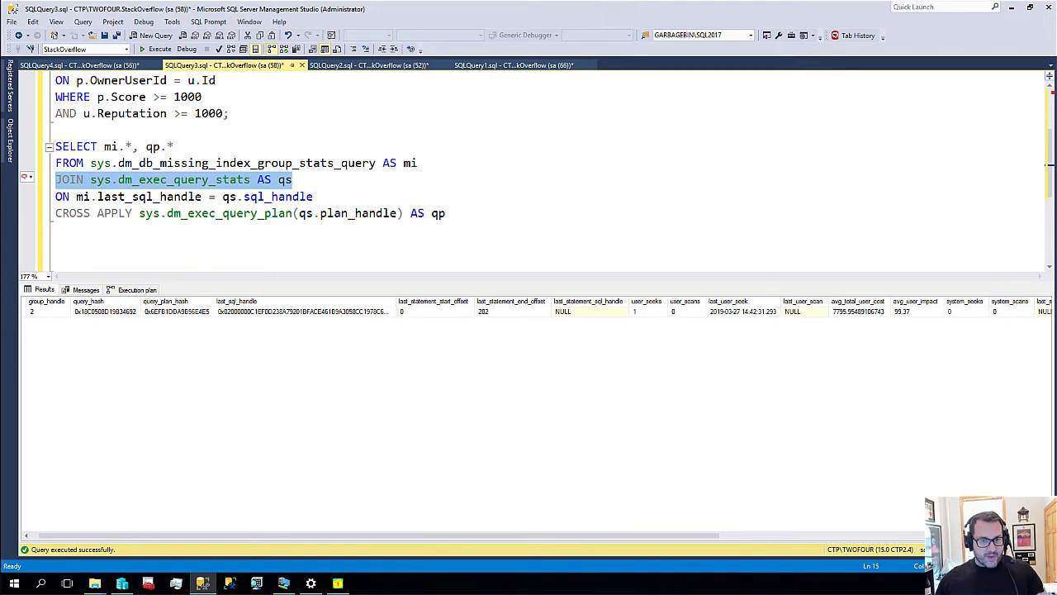
left_click(248, 213)
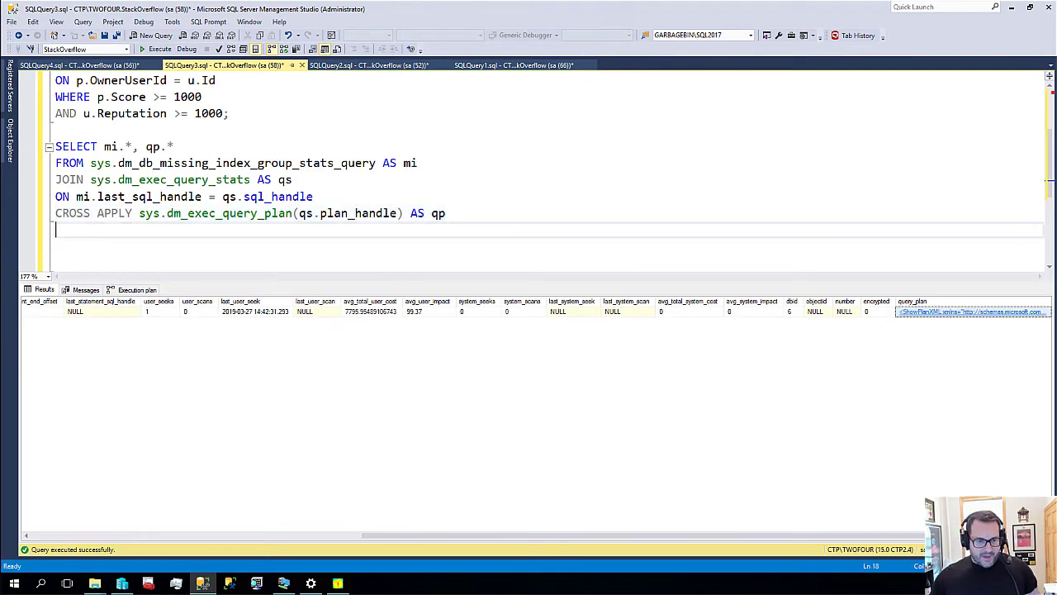
Add DBCC FREEPROCCACHE; below the query and rerun it, now returning no rows
type("DBCC")
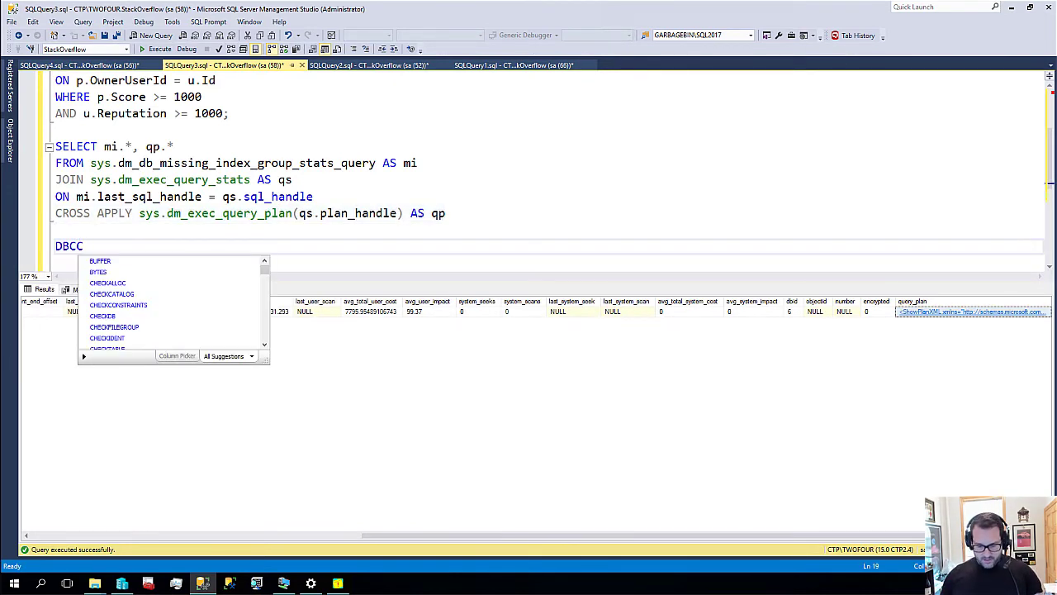
type("FREEPROCCACHE;")
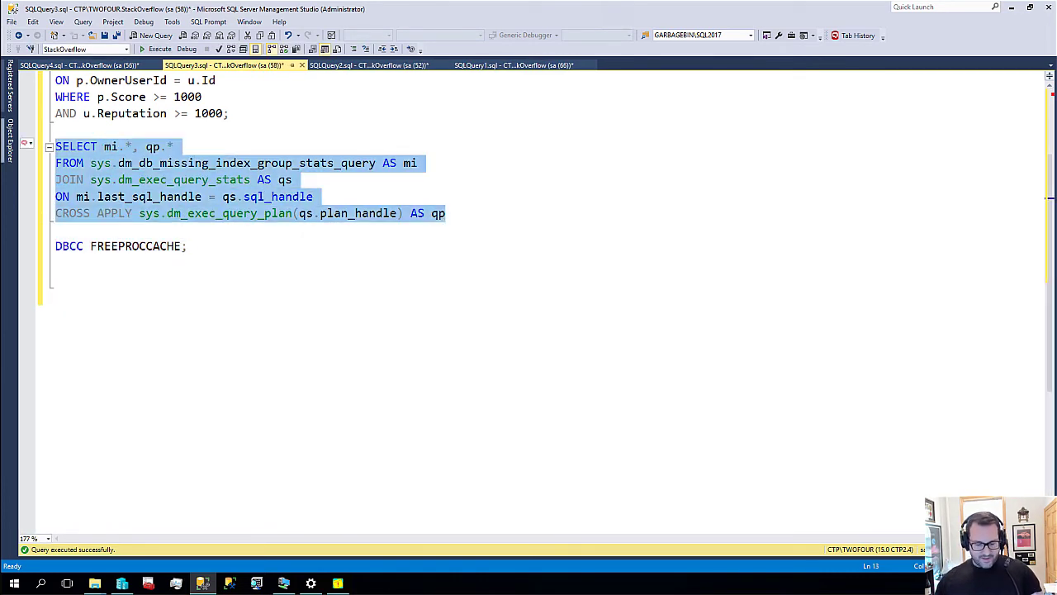
left_click(160, 48)
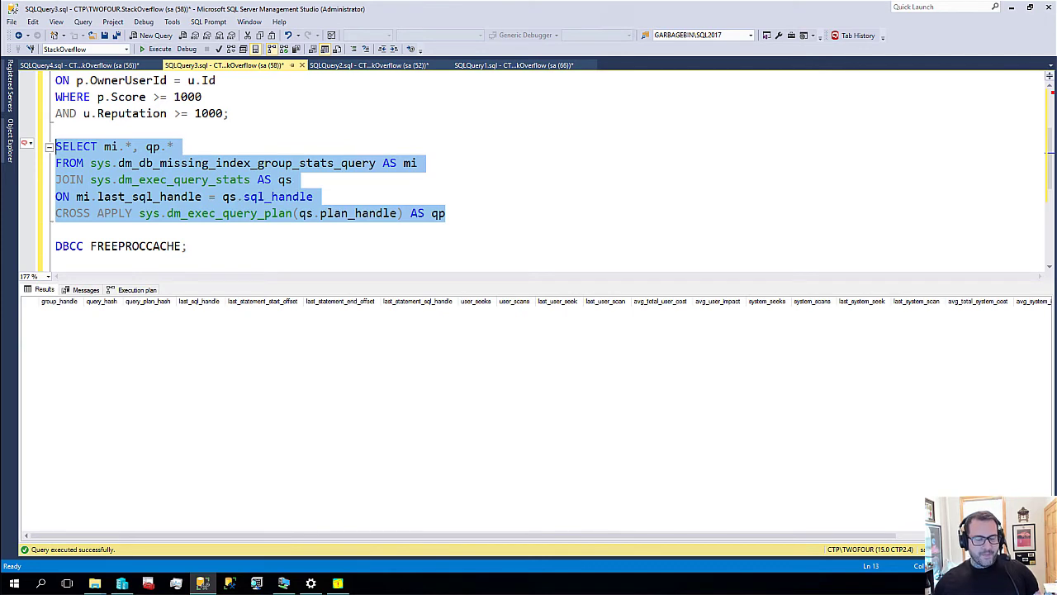